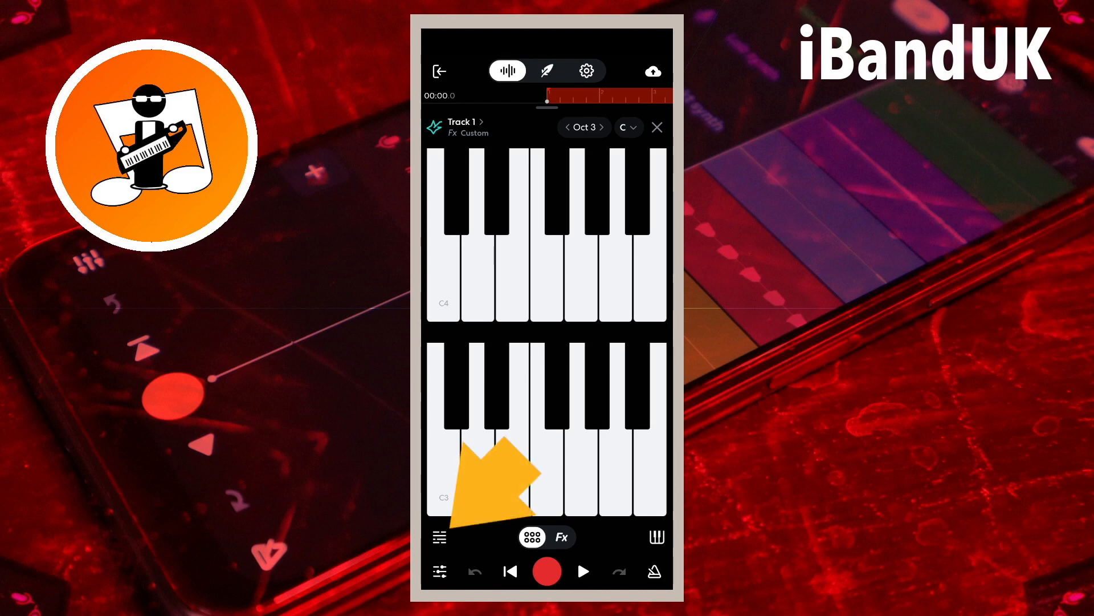
Switch Track 1 from the on-screen keyboard to its piano-roll note editor
click(437, 537)
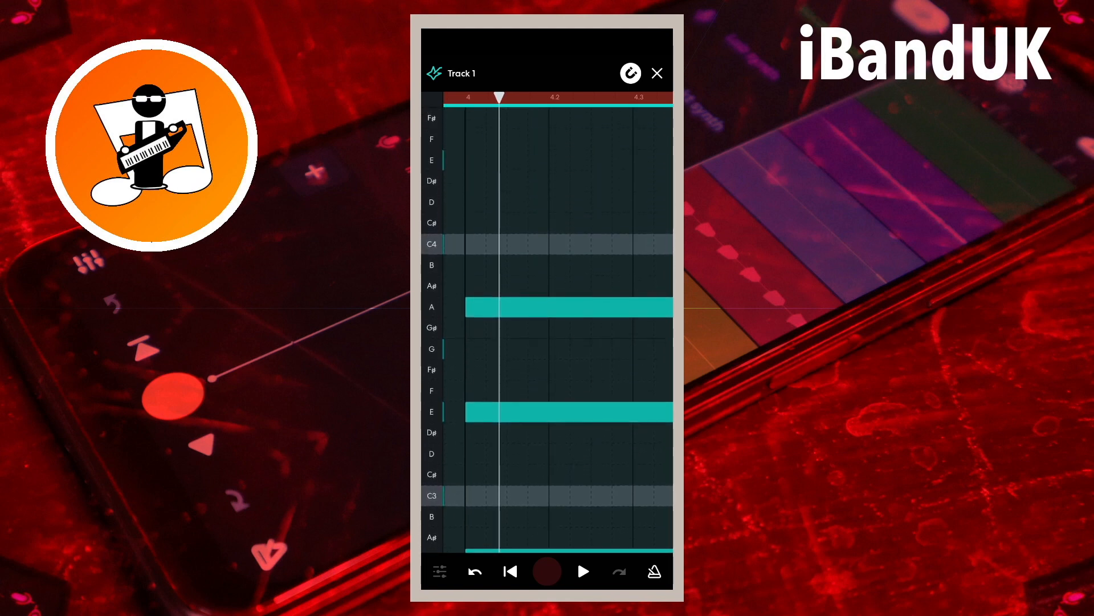
Draw the long A and E notes of the Am chord just after bar 4
click(584, 571)
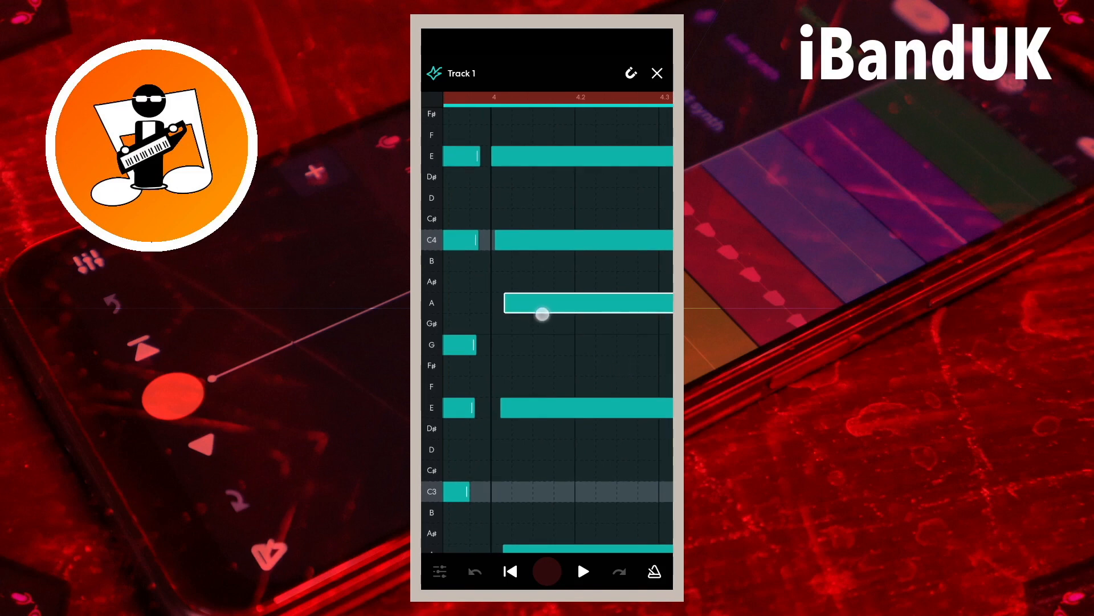
click(583, 571)
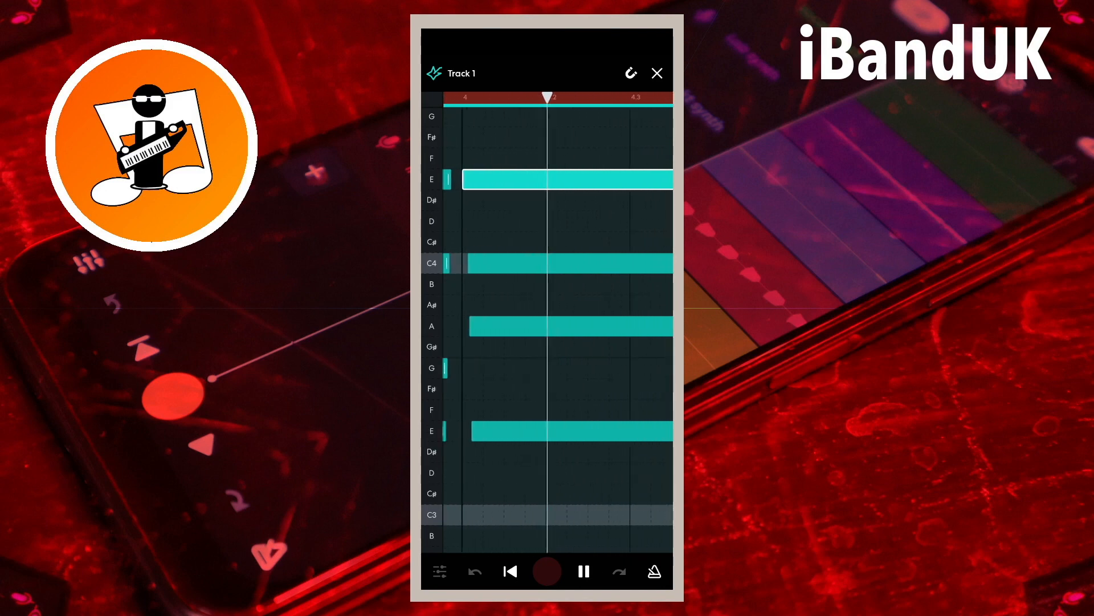